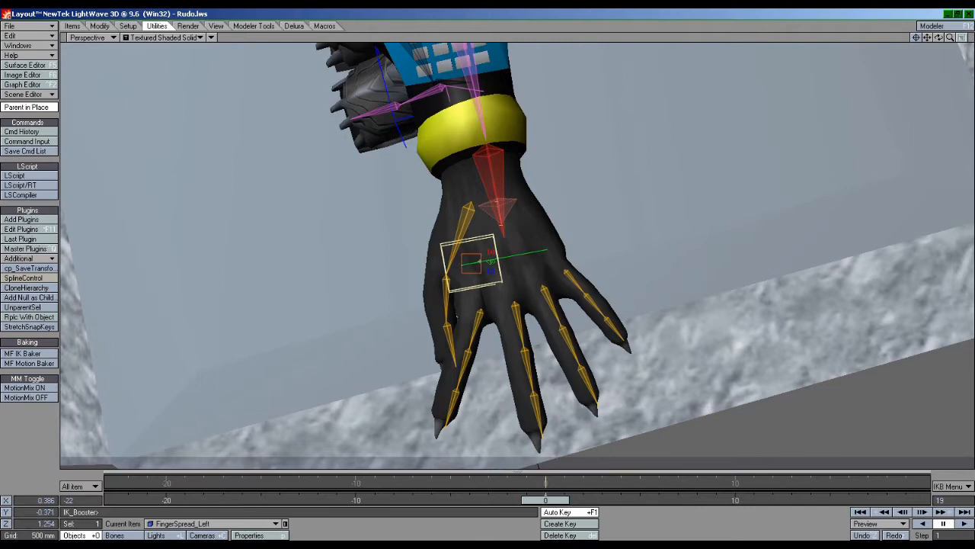
Step: Orbit the Layout view from the left hand to the right arm's Hand_Right bone
{"action": "left_click_drag", "start_coordinate": [469, 262], "coordinate": [548, 248]}
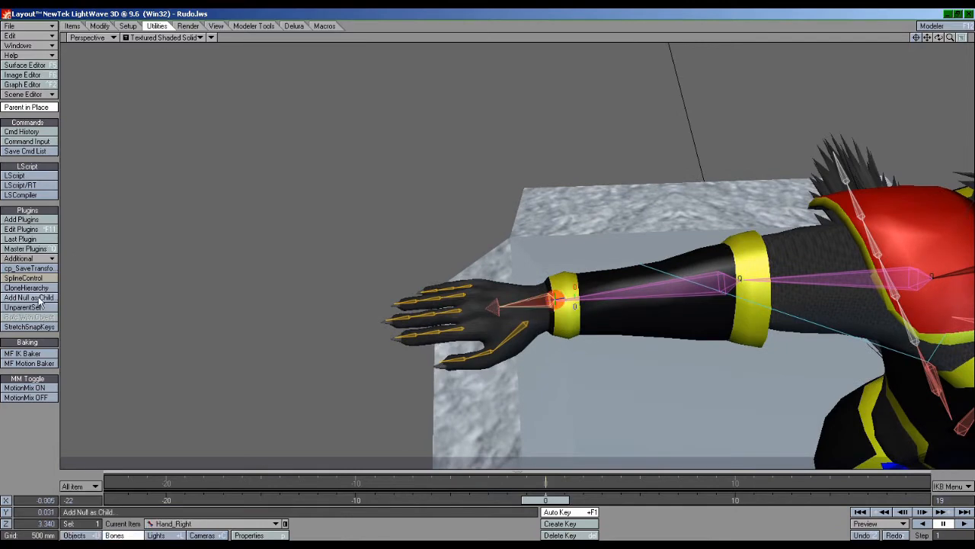
Step: Add a child null named Fingerspread_Right under the right hand
{"action": "left_click", "coordinate": [29, 297]}
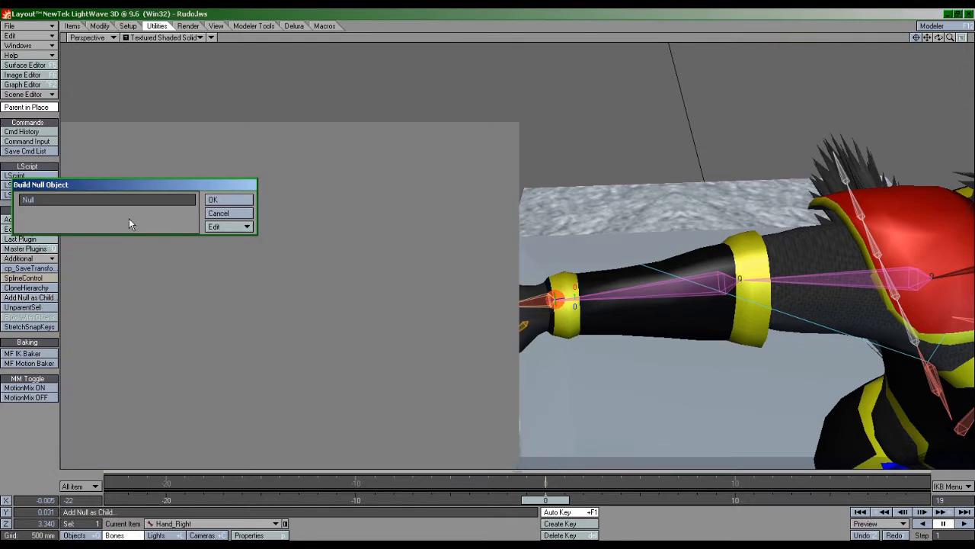
{"action": "type", "text": "Find"}
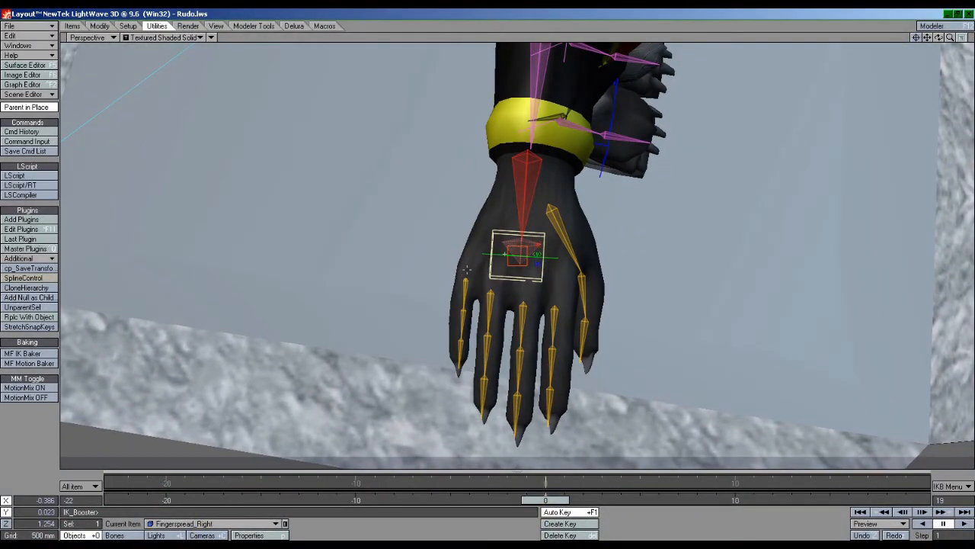
Step: Select Finger_4_Base_Right and open its IK Booster rotation link options
{"action": "left_click", "coordinate": [524, 301]}
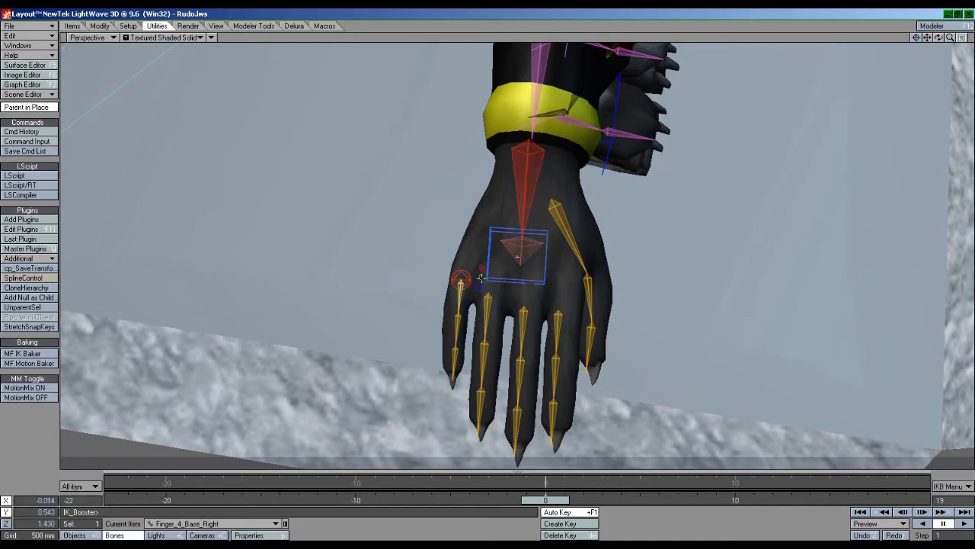
{"action": "right_click", "coordinate": [461, 279]}
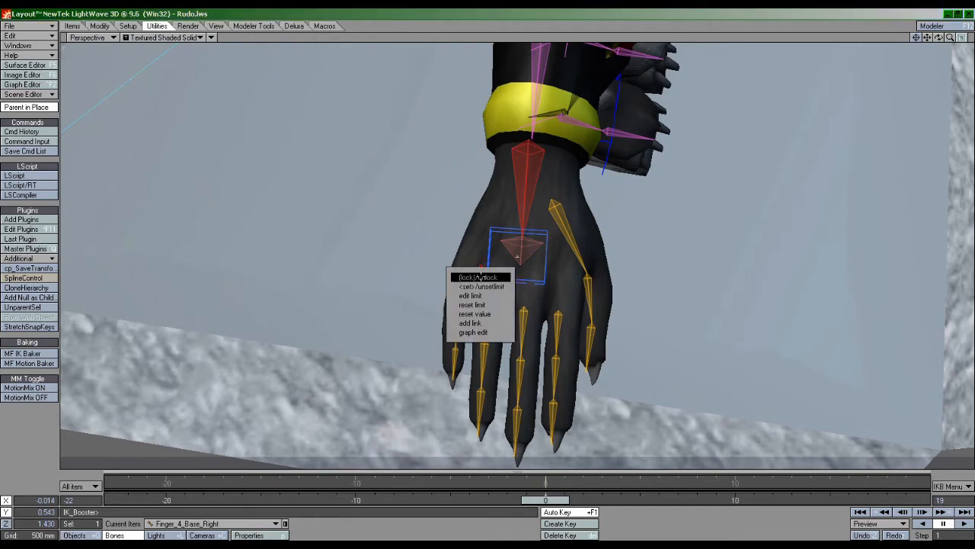
{"action": "mouse_move", "coordinate": [471, 323]}
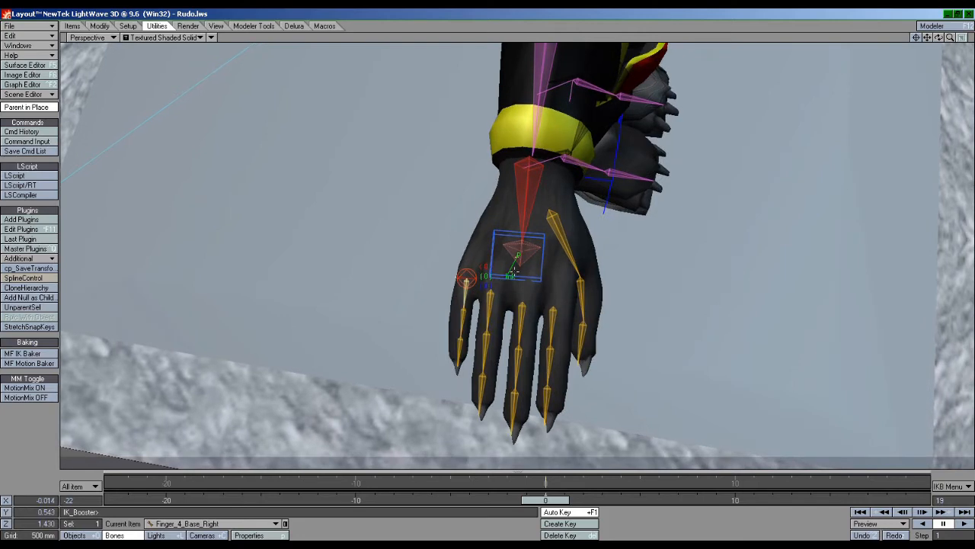
Step: Switch the finger link's driving channel to the null's Y position
{"action": "right_click", "coordinate": [518, 270]}
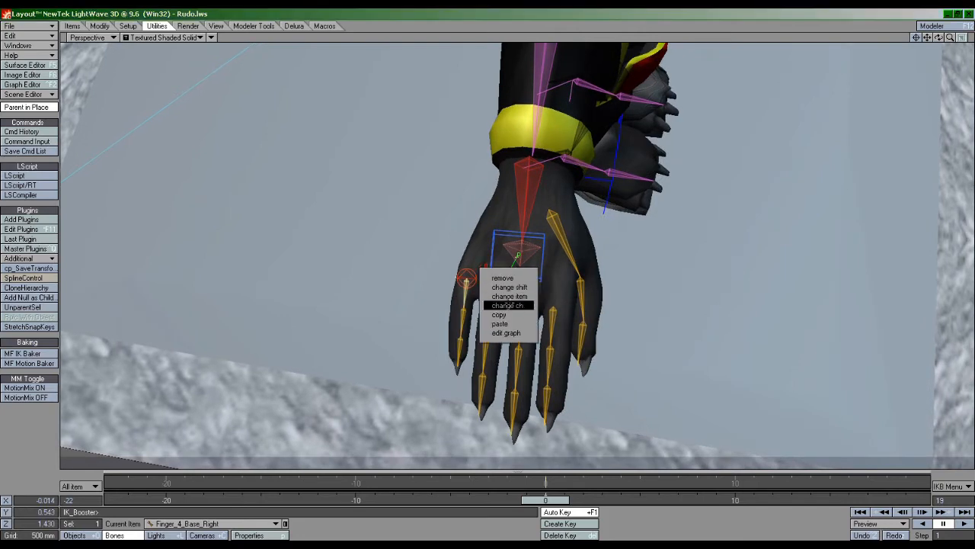
{"action": "left_click", "coordinate": [507, 305]}
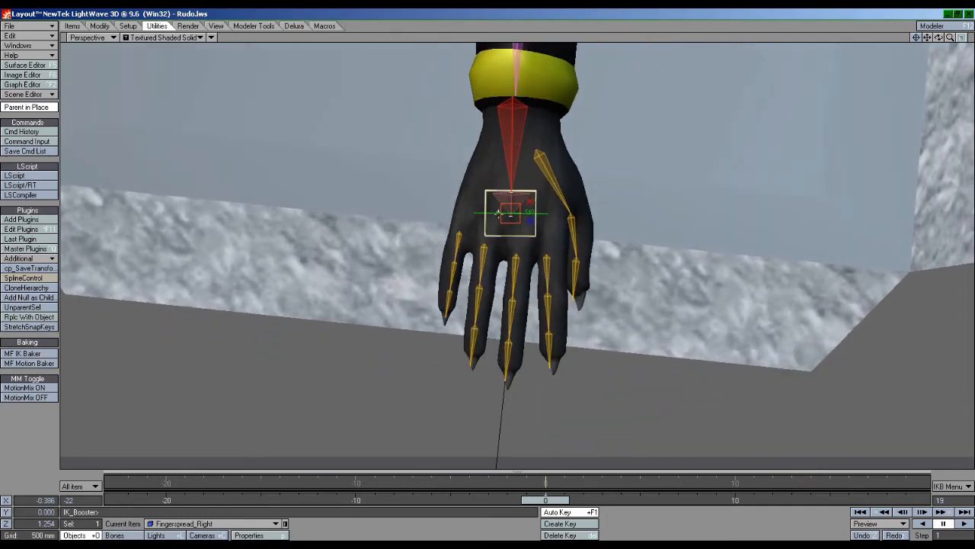
Step: Drag in the viewport to link another finger base bone to the spread null
{"action": "left_click_drag", "start_coordinate": [511, 211], "coordinate": [547, 211]}
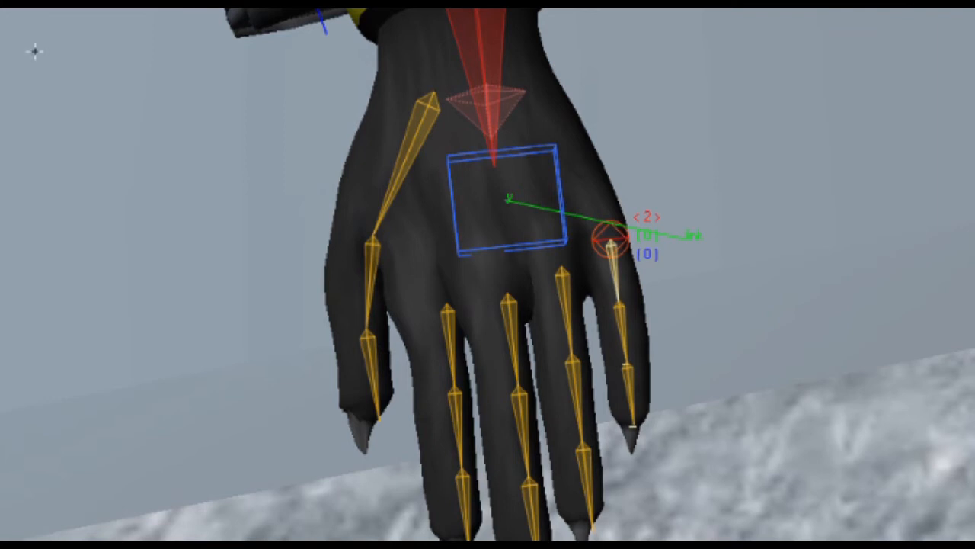
{"action": "right_click", "coordinate": [605, 240]}
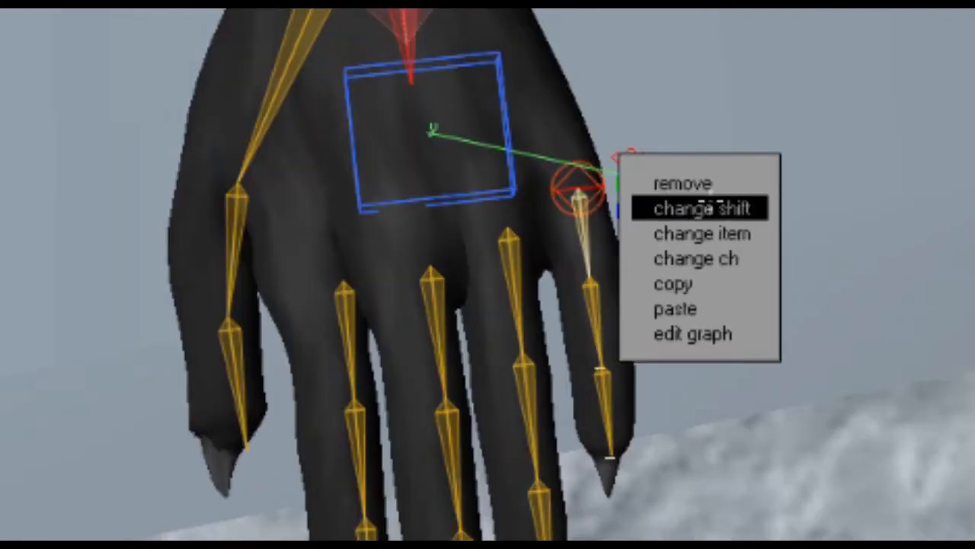
{"action": "left_click", "coordinate": [692, 332]}
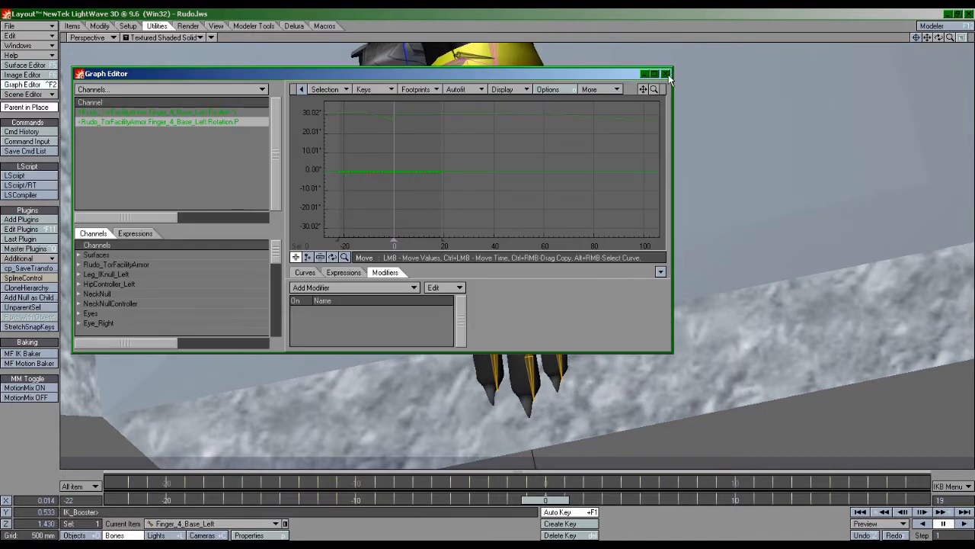
{"action": "left_click", "coordinate": [666, 73]}
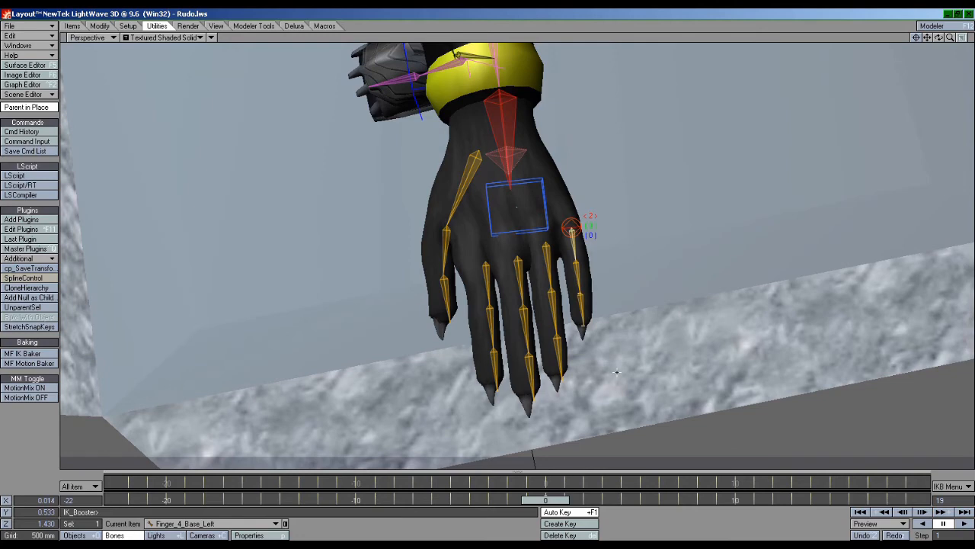